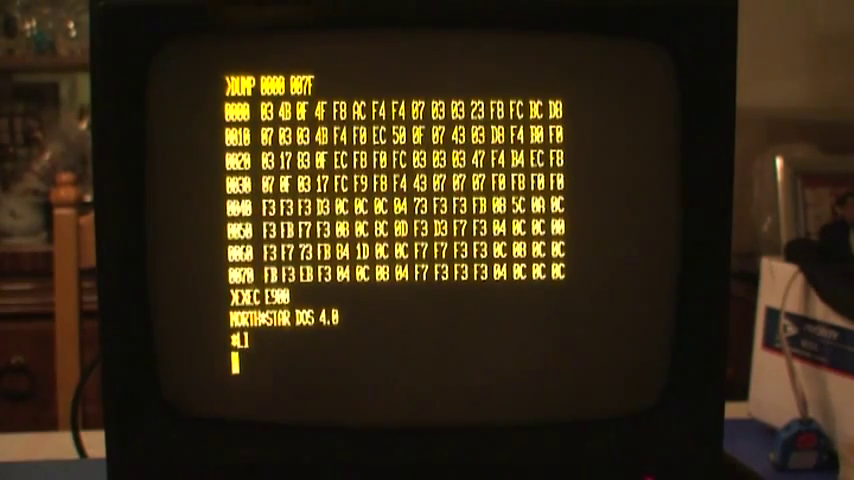
Run LI to list disk 1's directory, then LI 2 to list disk 2's files
{"action": "key", "text": "Return"}
{"action": "type", "text": "LI 2"}
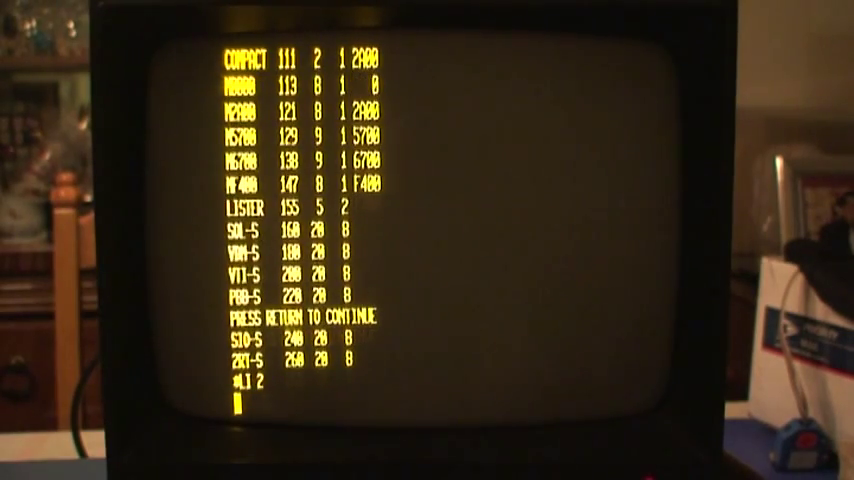
{"action": "key", "text": "return"}
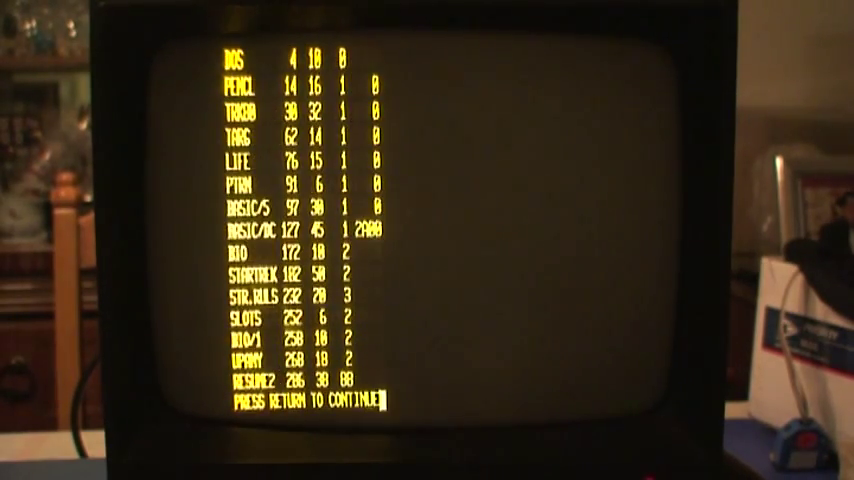